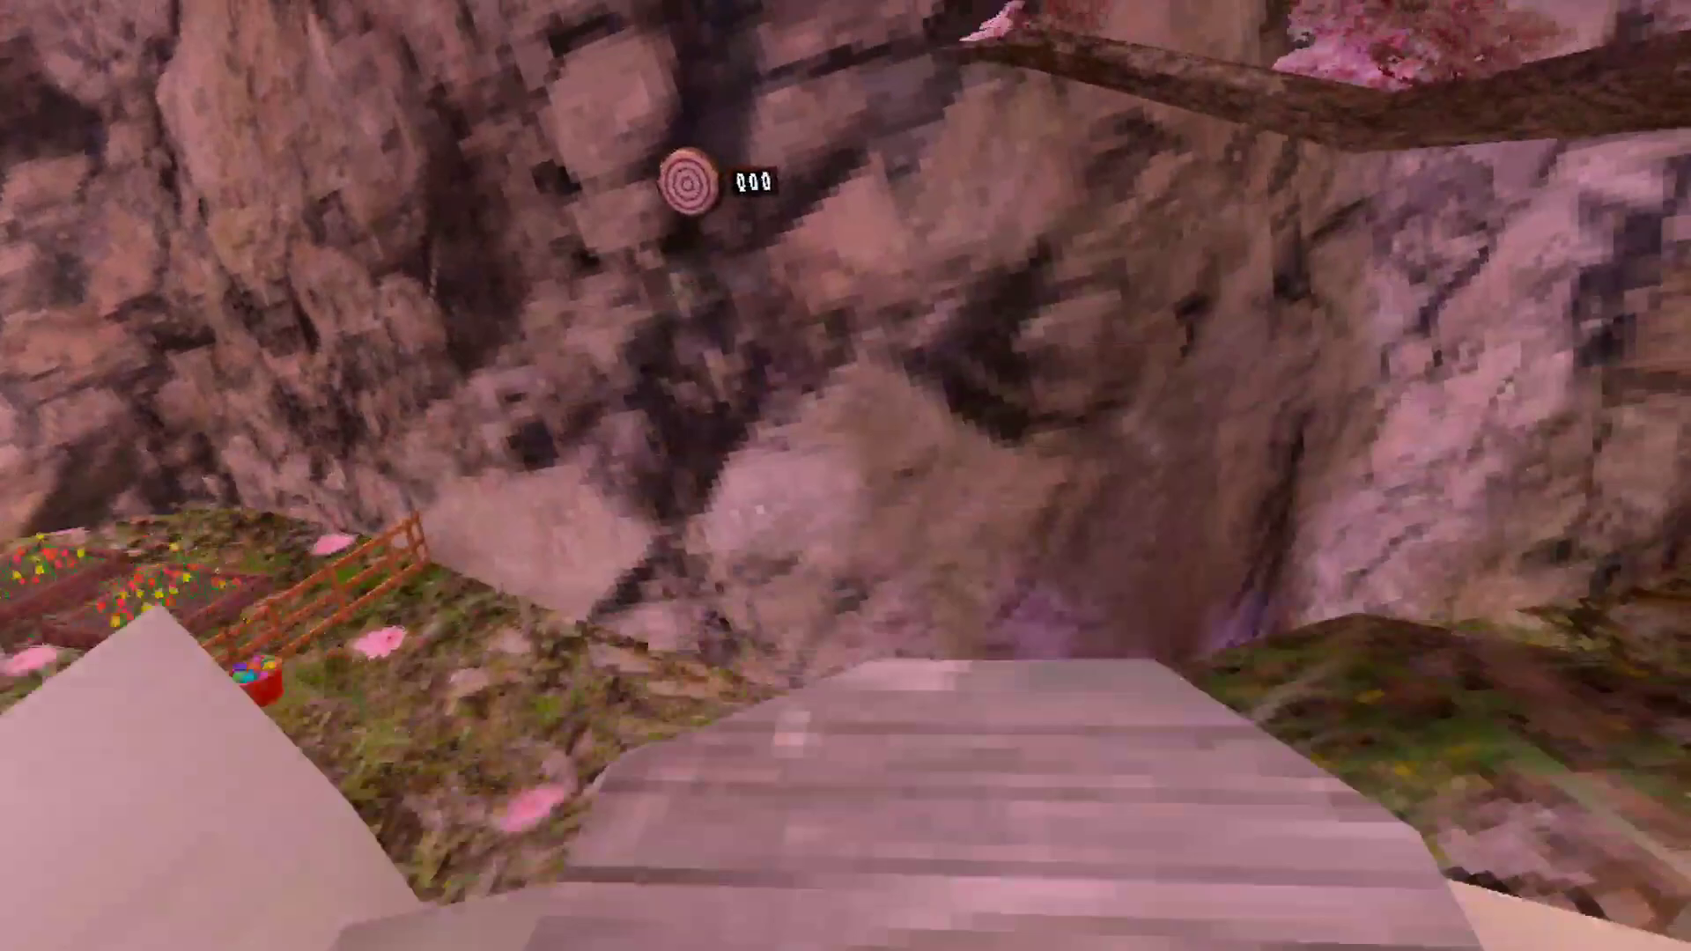
mouse_move(846, 476)
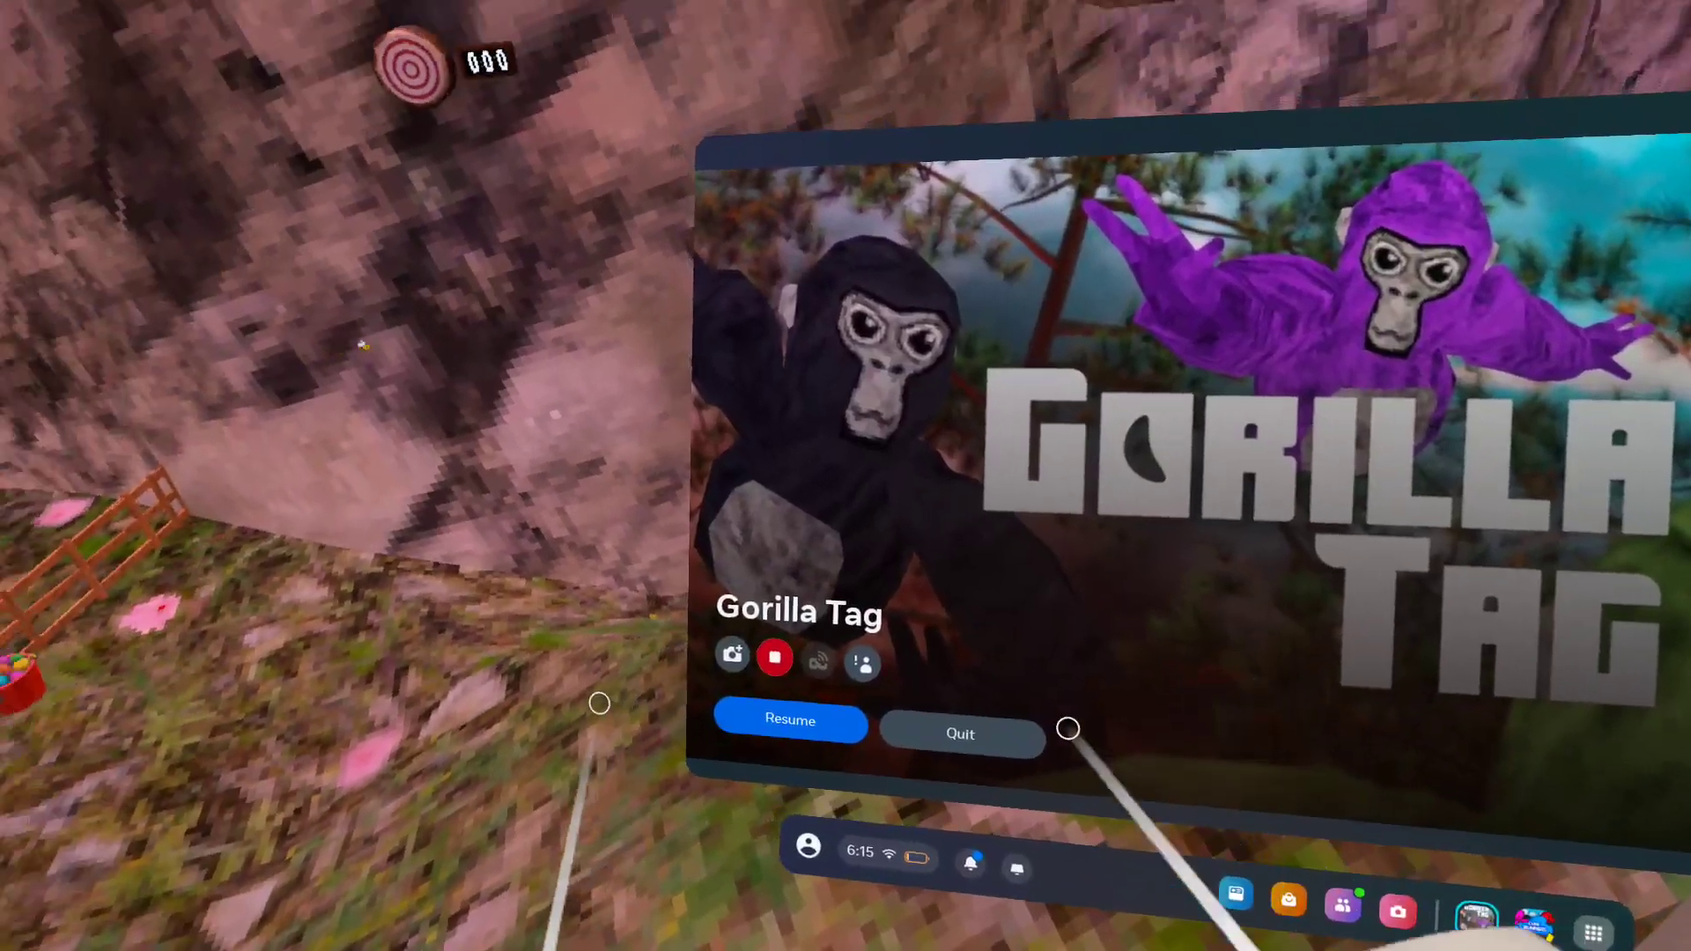
- Bring up the Quest universal menu over Gorilla Tag to reach the Recording control
left_click(776, 657)
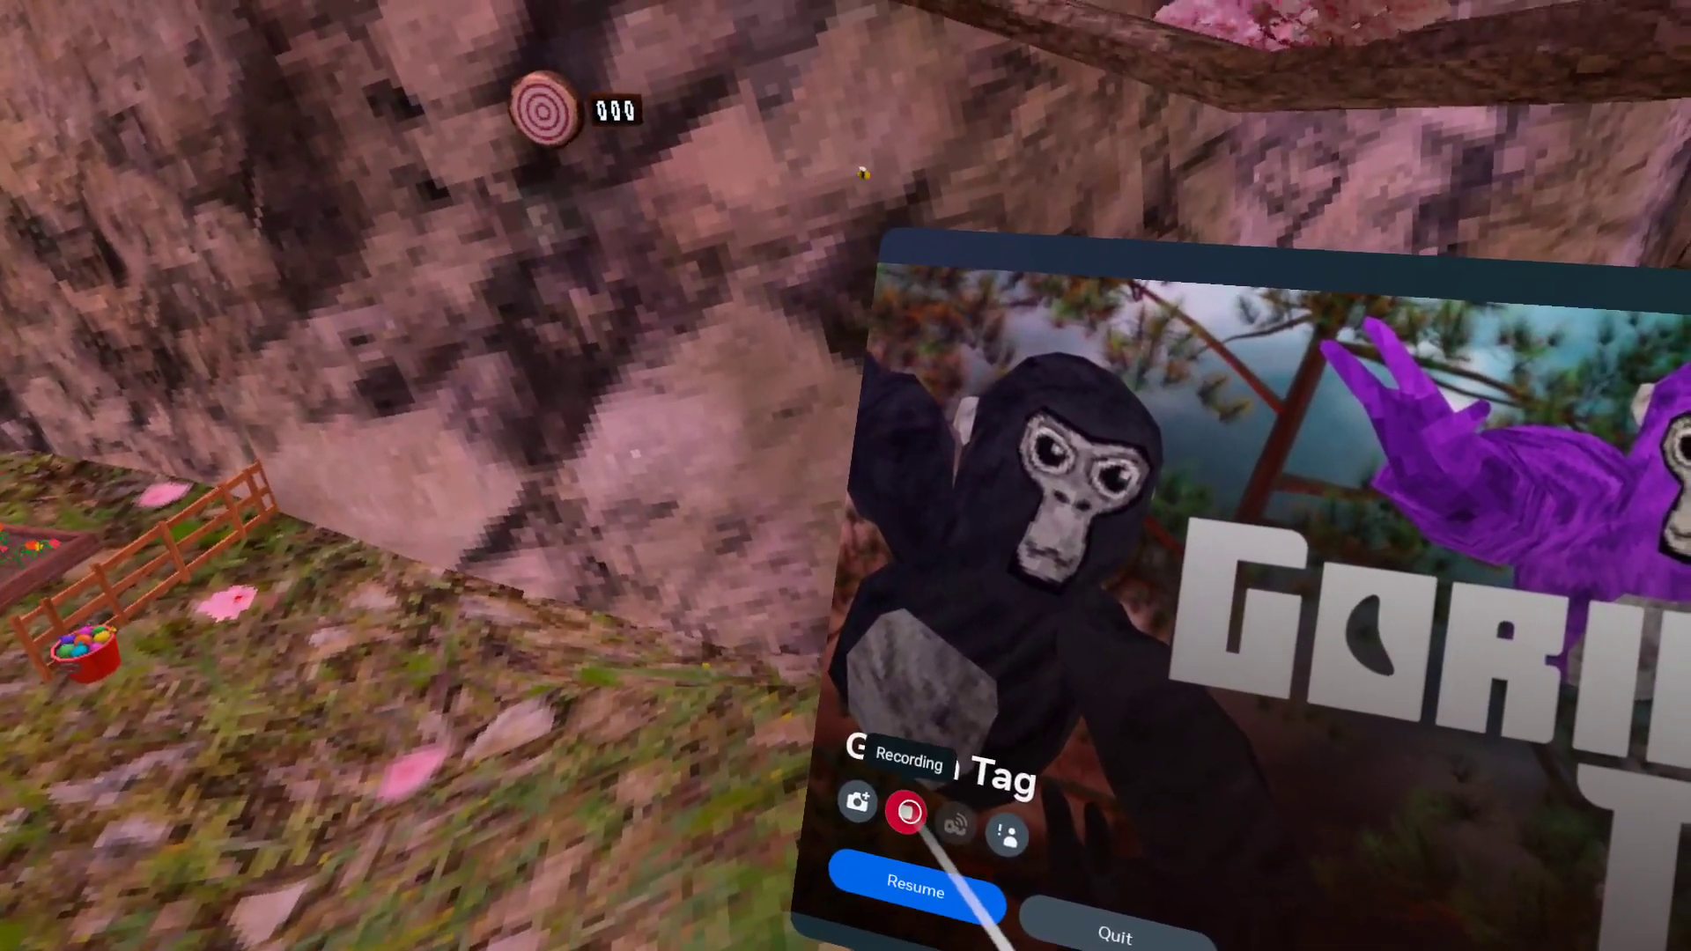